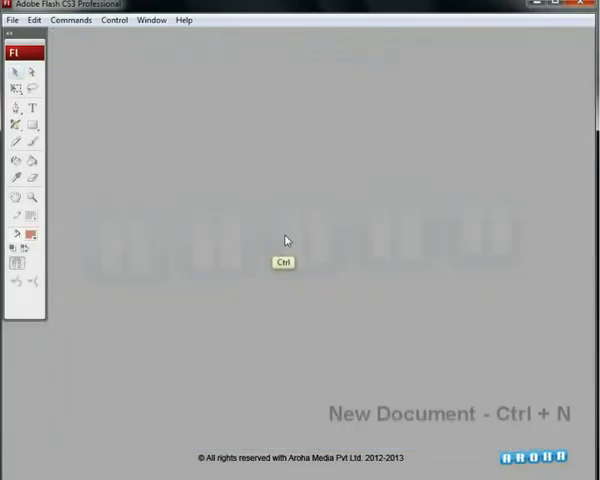
- Start a new Flash File (ActionScript 3.0) and draw a red oval raindrop on the stage
{"action": "key", "text": "ctrl+n"}
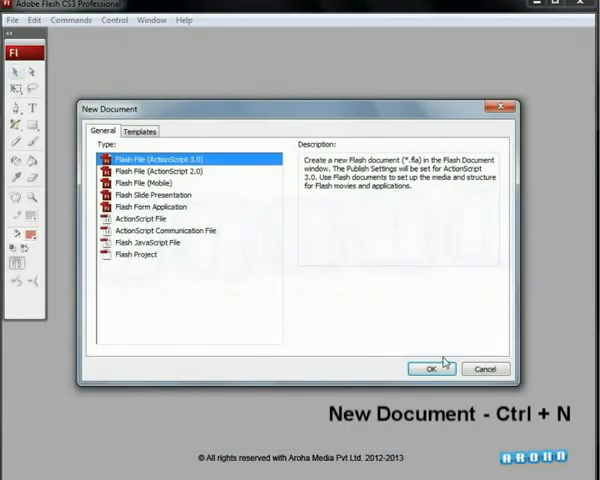
{"action": "left_click", "coordinate": [430, 368]}
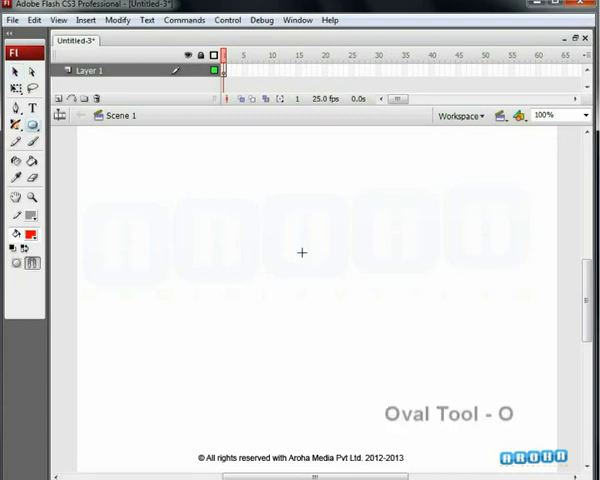
{"action": "left_click_drag", "start_coordinate": [300, 250], "coordinate": [308, 316]}
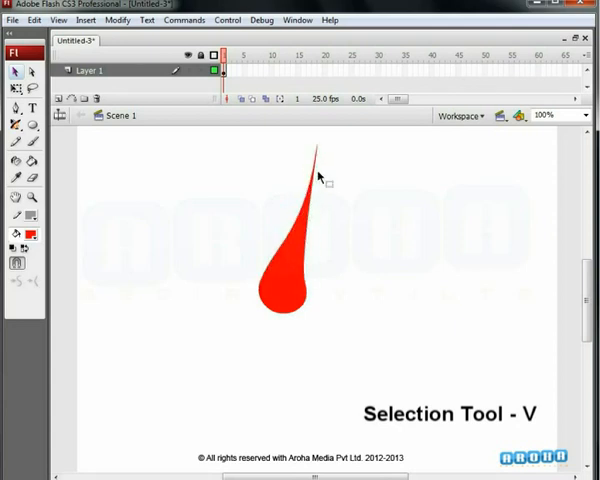
{"action": "mouse_move", "coordinate": [280, 318]}
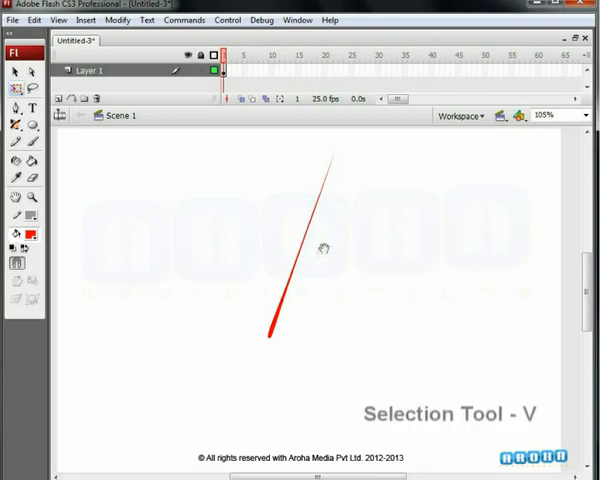
- Convert the raindrop into a Graphic symbol named 'rain drop1' with its registration point set
{"action": "left_click", "coordinate": [300, 250]}
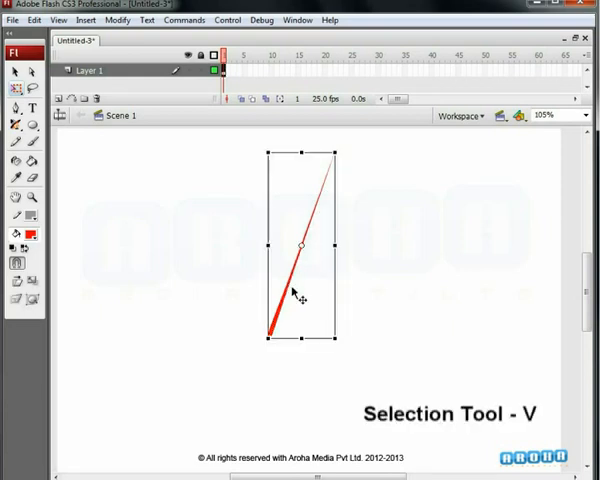
{"action": "key", "text": "f8"}
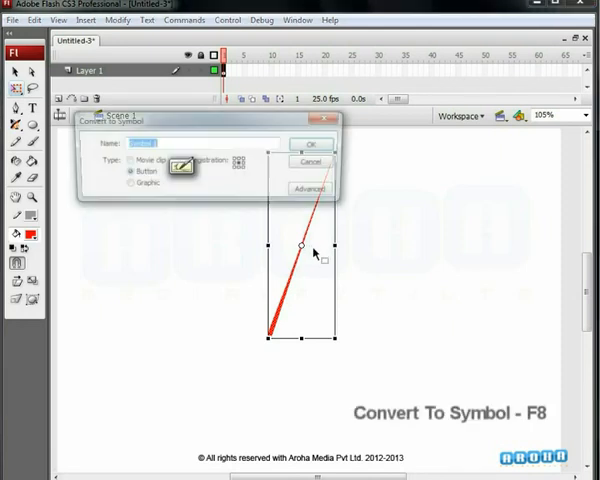
{"action": "type", "text": "rail"}
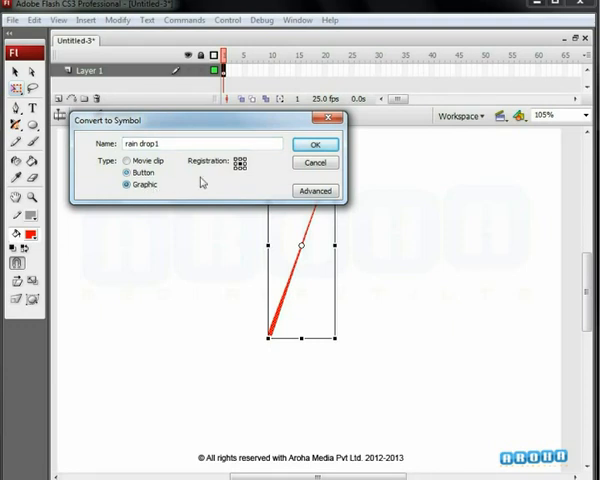
{"action": "left_click", "coordinate": [128, 184]}
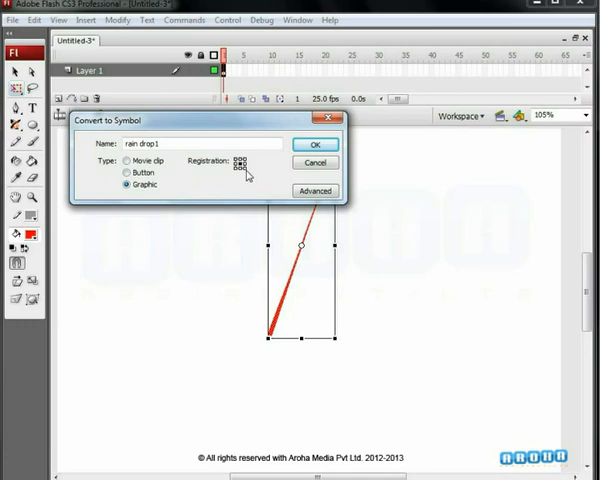
{"action": "left_click", "coordinate": [314, 144]}
{"action": "type", "text": "RD"}
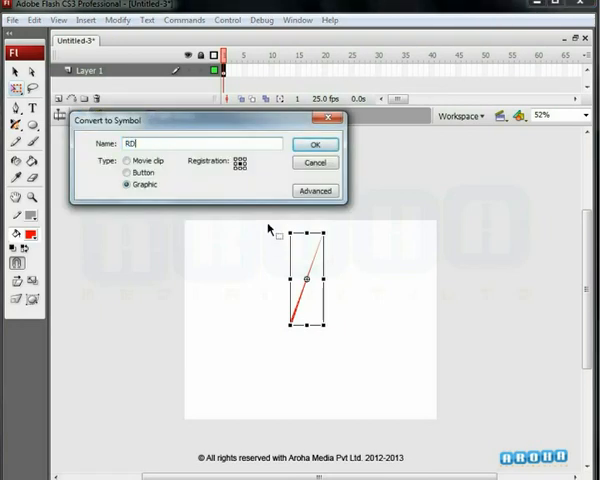
{"action": "type", "text": "1"}
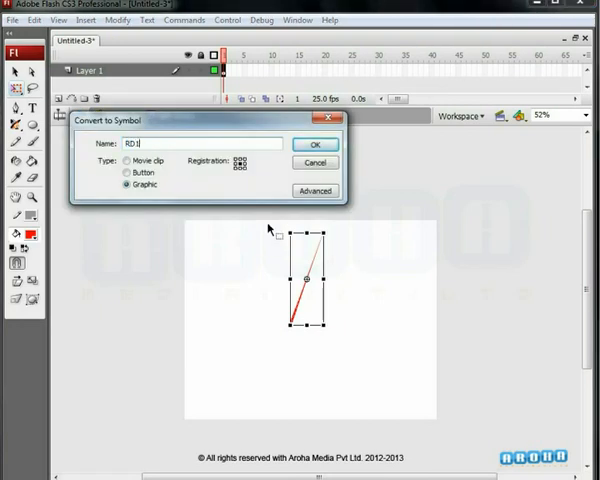
{"action": "left_click", "coordinate": [314, 144]}
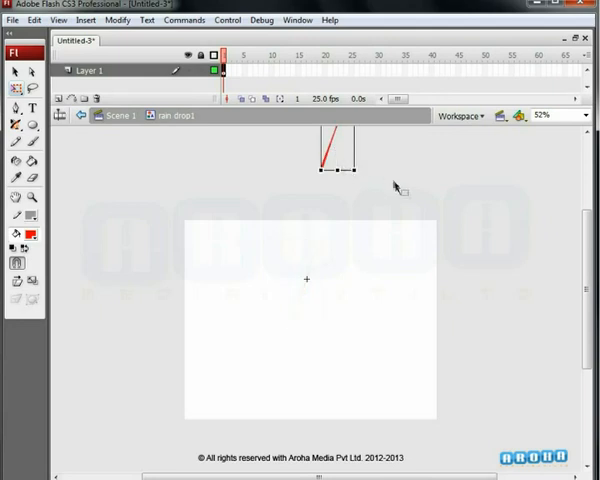
- Add a keyframe inside the symbol and create a motion tween for the falling drop
{"action": "key", "text": "f6"}
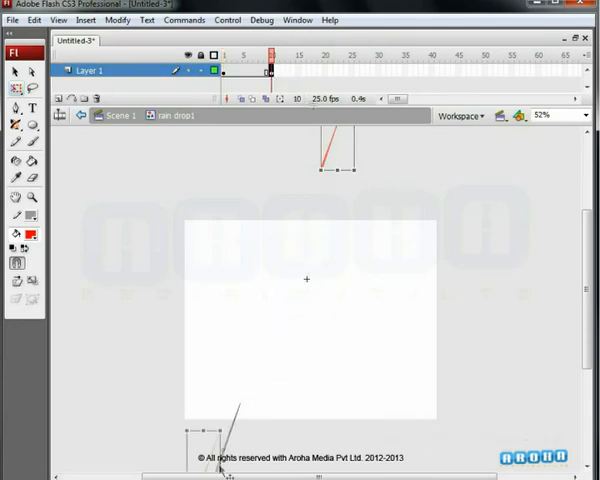
{"action": "right_click", "coordinate": [276, 70]}
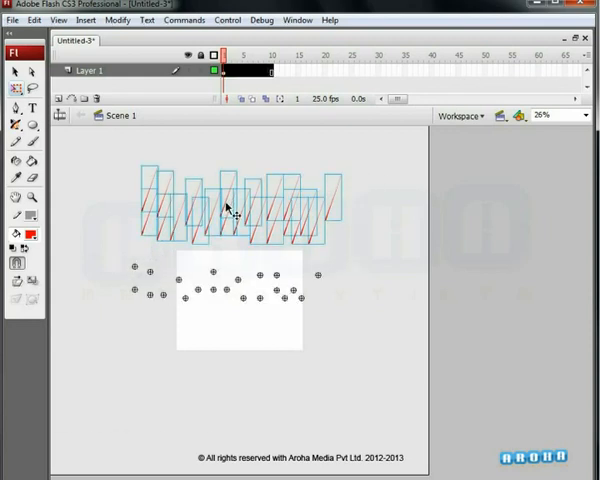
- Copy all raindrop instances, Paste in Place, and move the pasted set lower
{"action": "key", "text": "F8"}
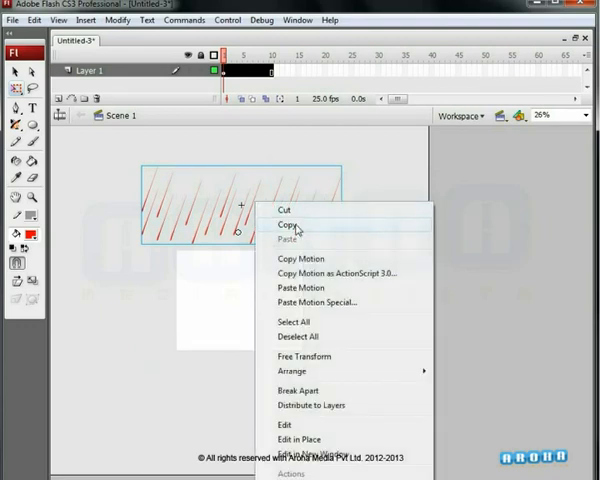
{"action": "left_click", "coordinate": [286, 224]}
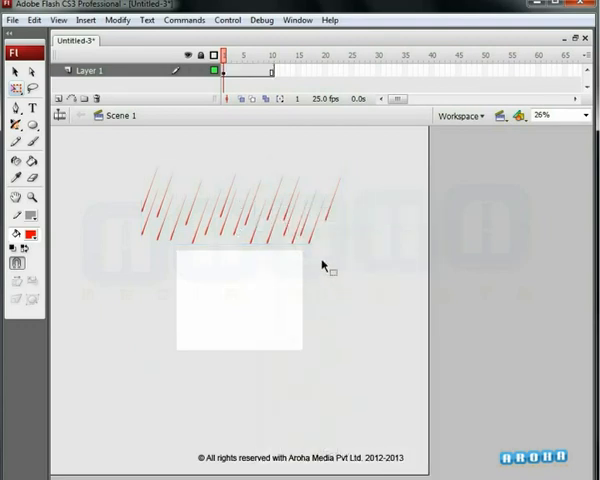
{"action": "right_click", "coordinate": [324, 264]}
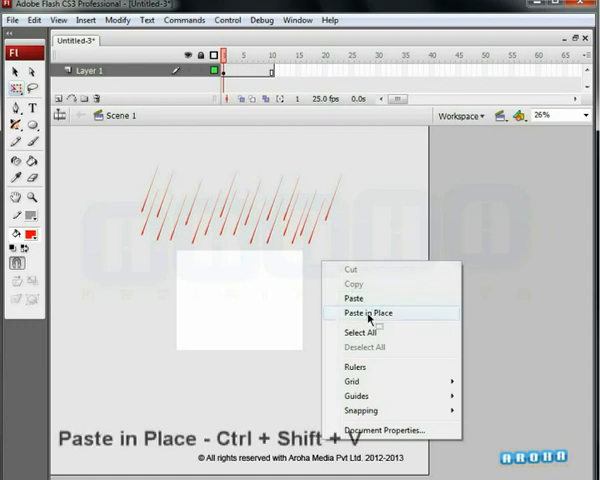
{"action": "left_click", "coordinate": [368, 312]}
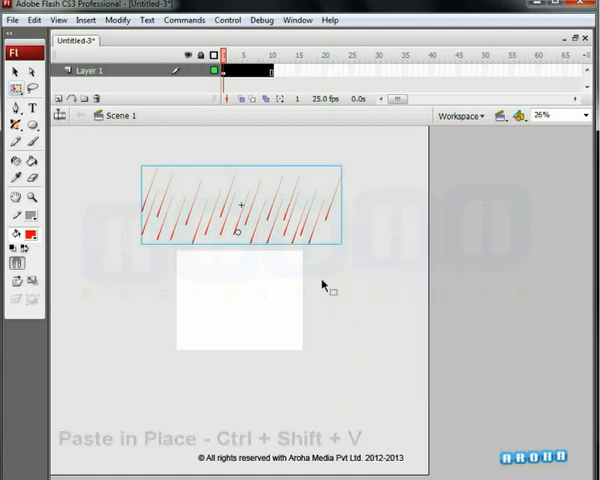
{"action": "key", "text": "ctrl+F3"}
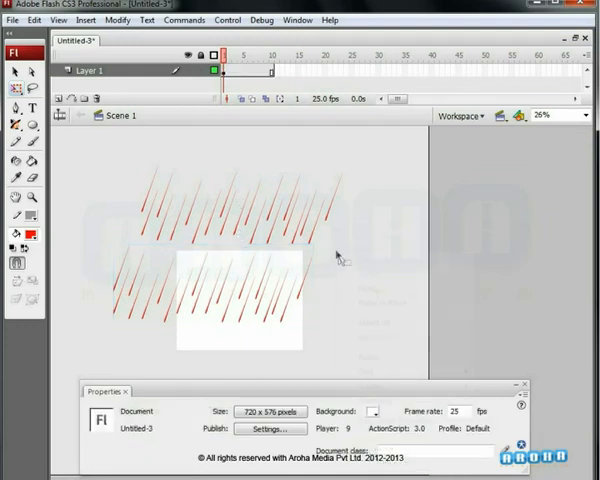
- Paste further raindrop groups in place to layer more diagonal streaks over the stage
{"action": "right_click", "coordinate": [338, 258]}
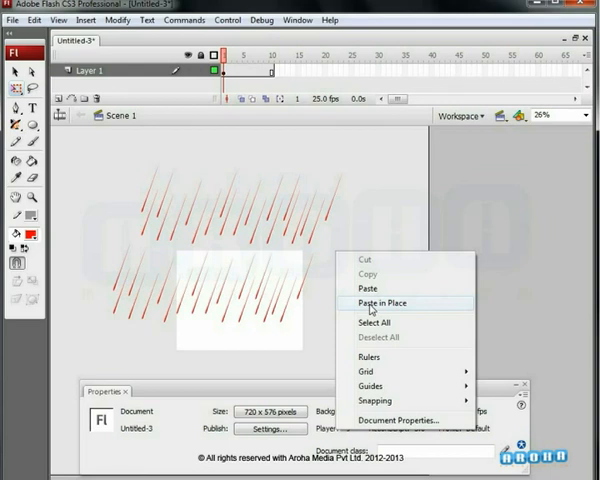
{"action": "left_click", "coordinate": [384, 302]}
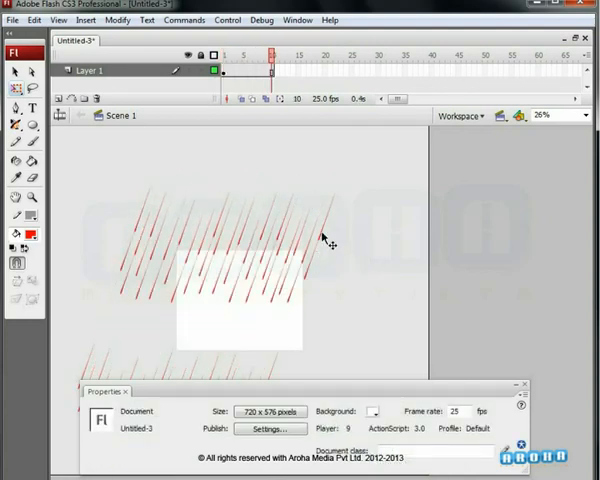
{"action": "left_click", "coordinate": [240, 230]}
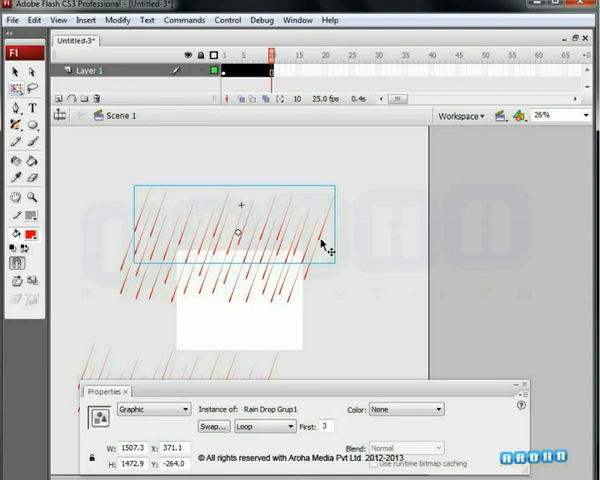
{"action": "left_click", "coordinate": [360, 256]}
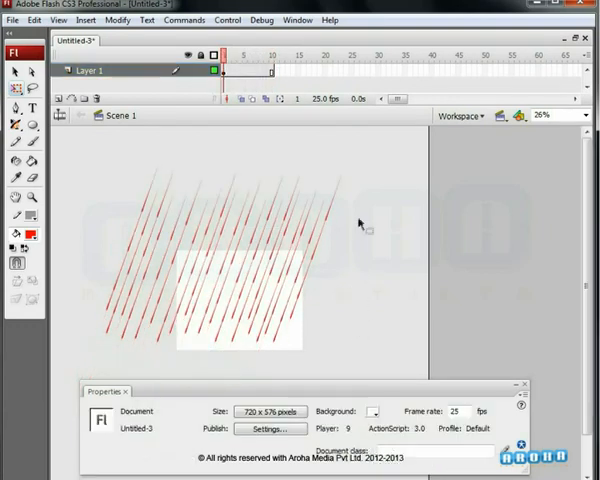
{"action": "right_click", "coordinate": [358, 224]}
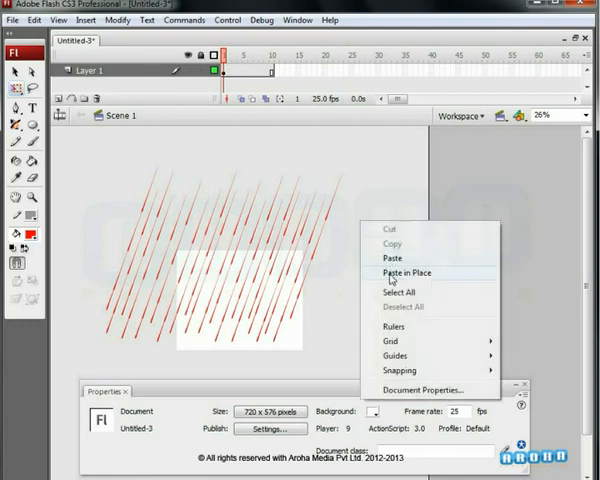
{"action": "left_click", "coordinate": [404, 272]}
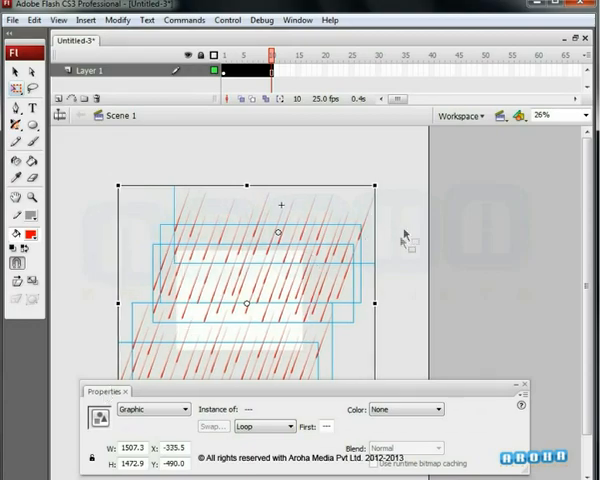
- Test the movie with Ctrl+Enter and close the preview window
{"action": "key", "text": "ctrl+enter"}
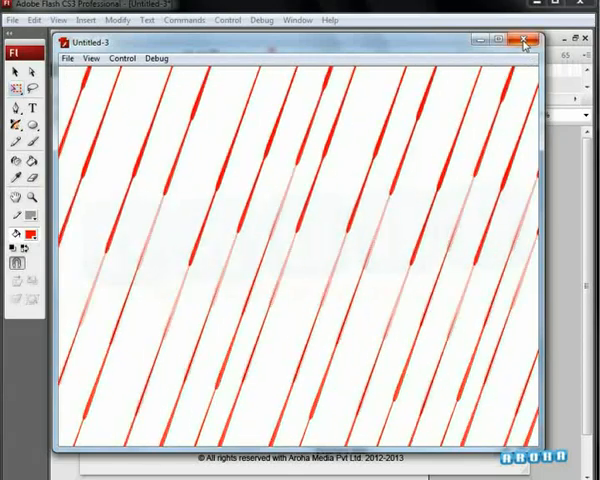
{"action": "left_click", "coordinate": [508, 40]}
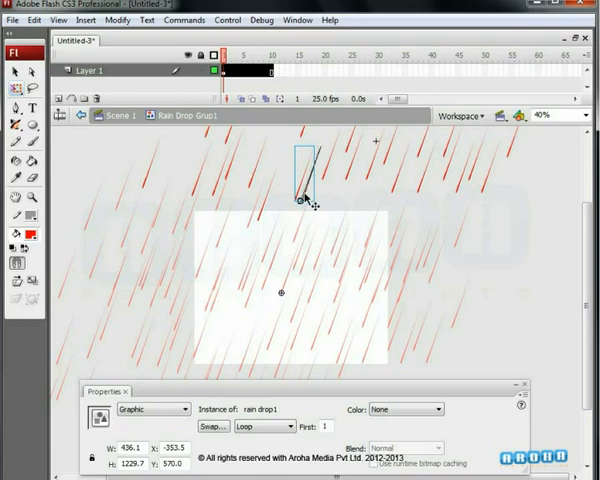
- Enter the nested single raindrop symbol to edit its shape
{"action": "left_click_drag", "start_coordinate": [308, 196], "coordinate": [352, 190]}
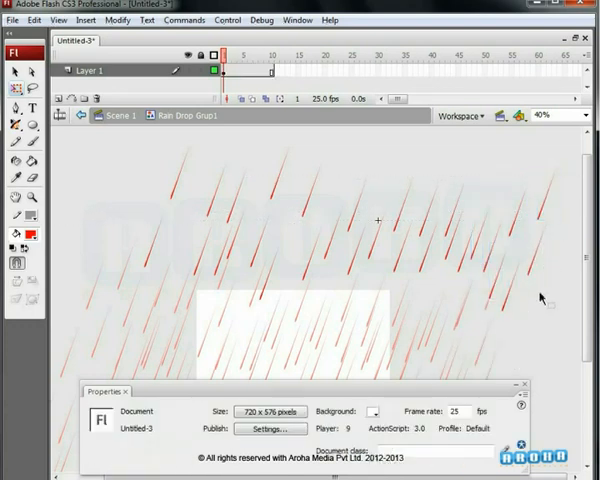
{"action": "left_click", "coordinate": [532, 320]}
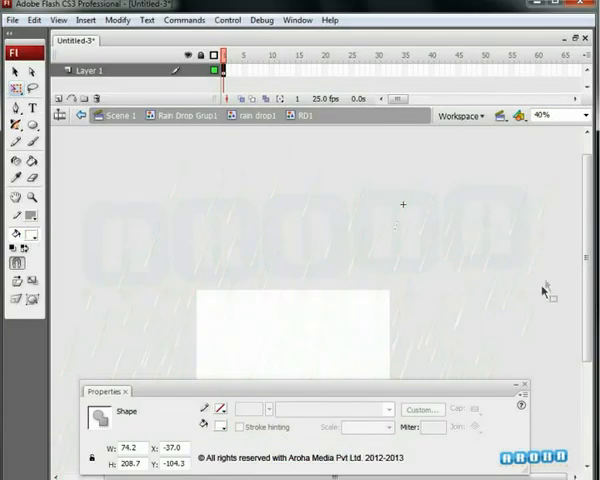
- Set the document background colour to dark blue in Document Properties
{"action": "left_click", "coordinate": [328, 98]}
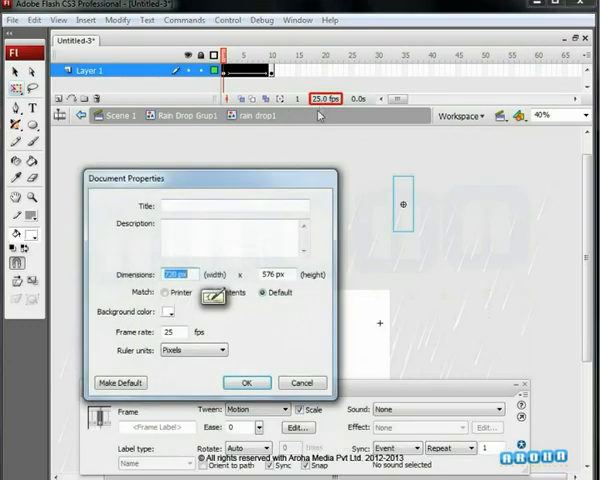
{"action": "left_click", "coordinate": [176, 312]}
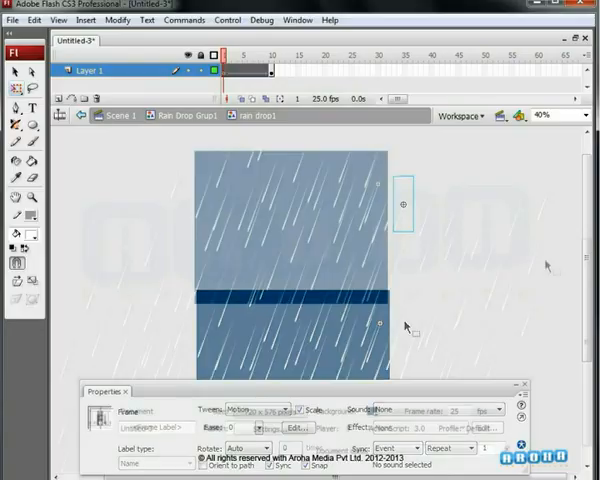
{"action": "left_click", "coordinate": [226, 20]}
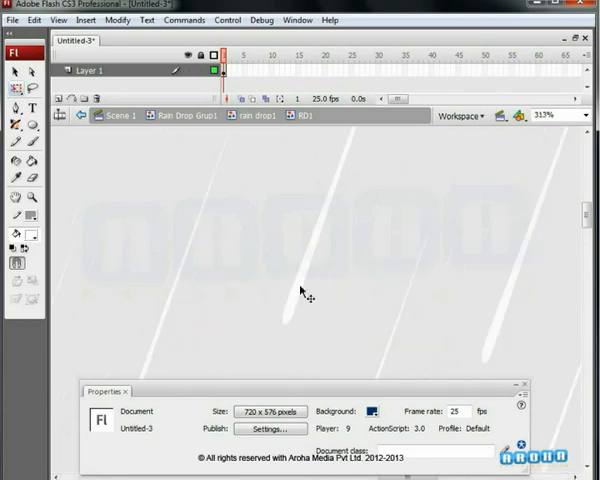
{"action": "mouse_move", "coordinate": [296, 302]}
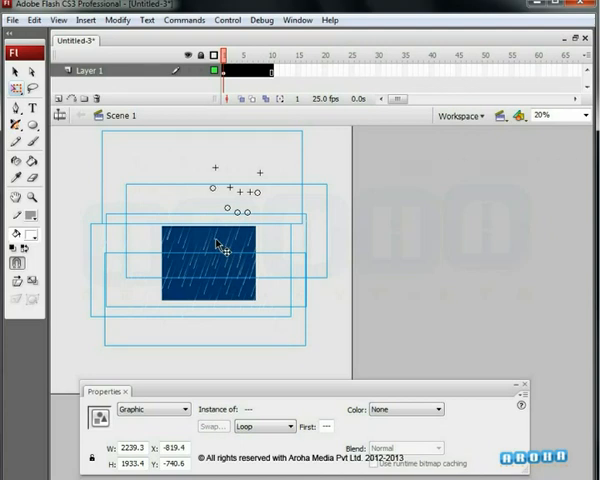
{"action": "key", "text": "F8"}
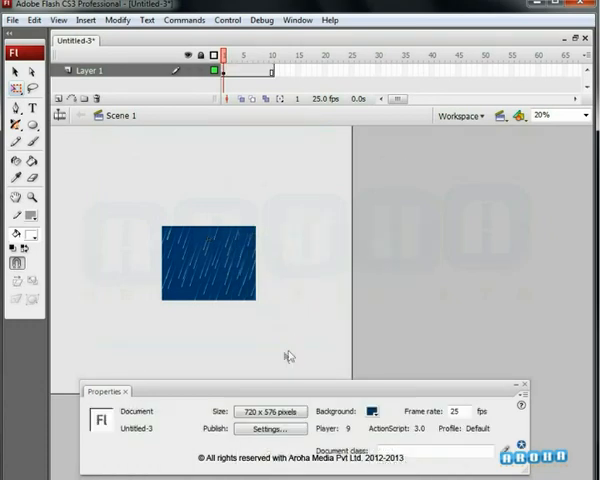
{"action": "left_click", "coordinate": [210, 264]}
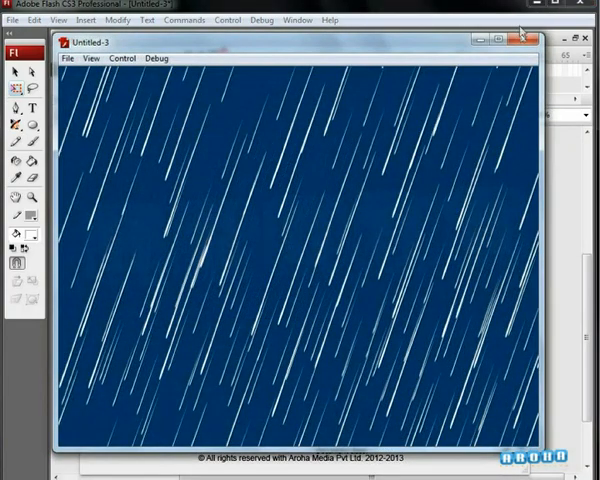
{"action": "left_click", "coordinate": [516, 32]}
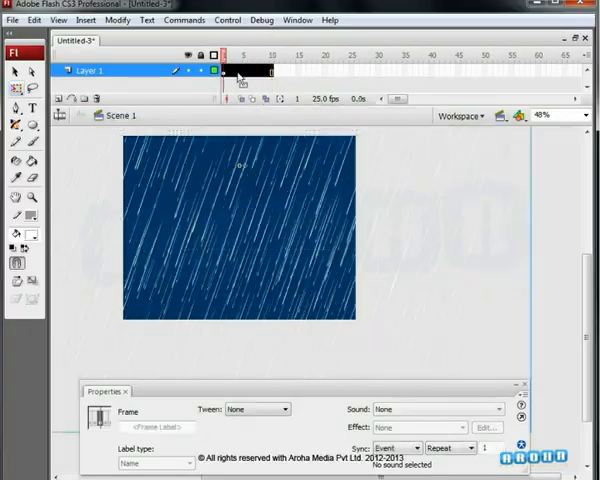
- Select every rain group instance on the stage
{"action": "key", "text": "ctrl+enter"}
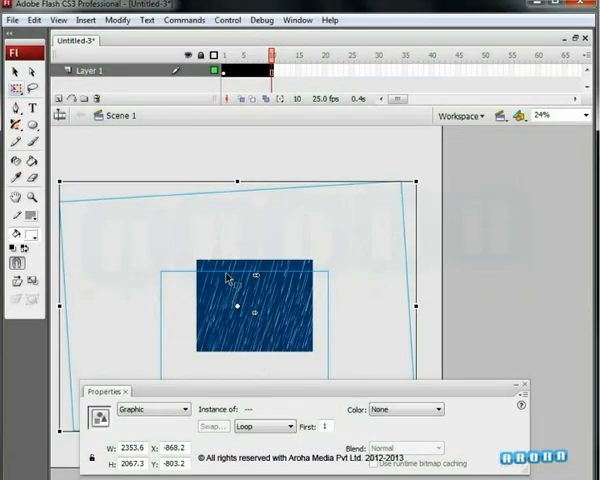
- Distribute the selected rain groups to their own layers
{"action": "right_click", "coordinate": [240, 290]}
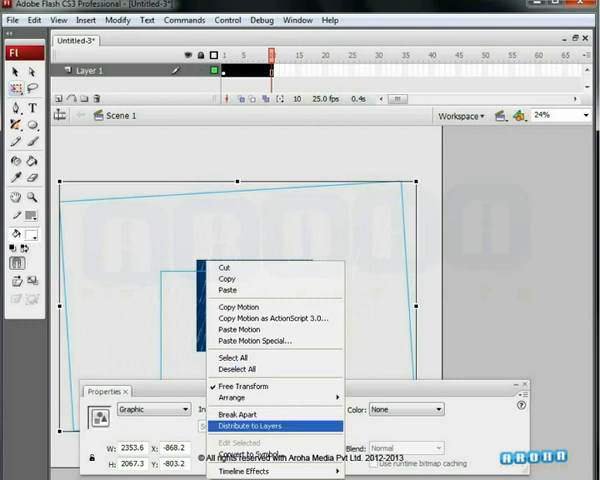
{"action": "left_click", "coordinate": [248, 426]}
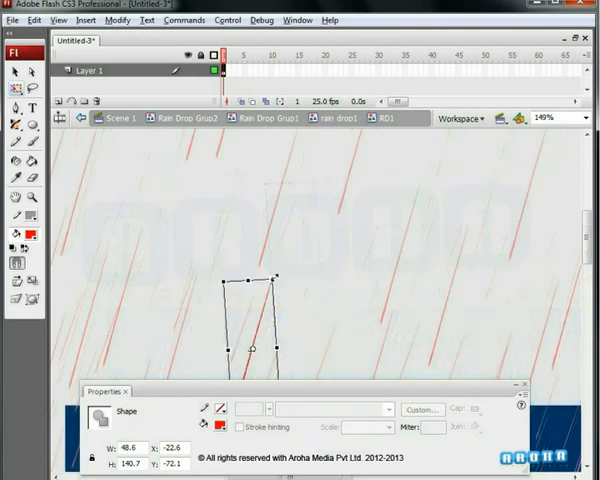
- Test the movie again and close the preview of the white rain animation
{"action": "left_click", "coordinate": [270, 304]}
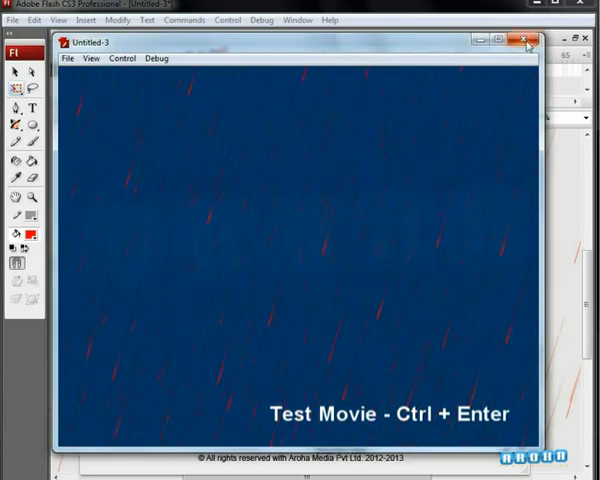
{"action": "left_click", "coordinate": [528, 44]}
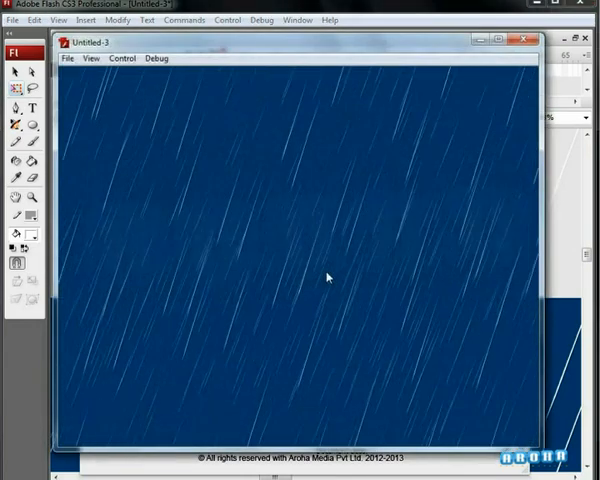
{"action": "mouse_move", "coordinate": [248, 276]}
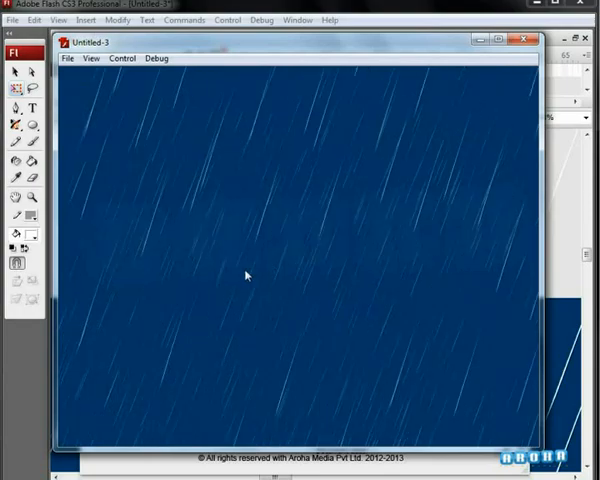